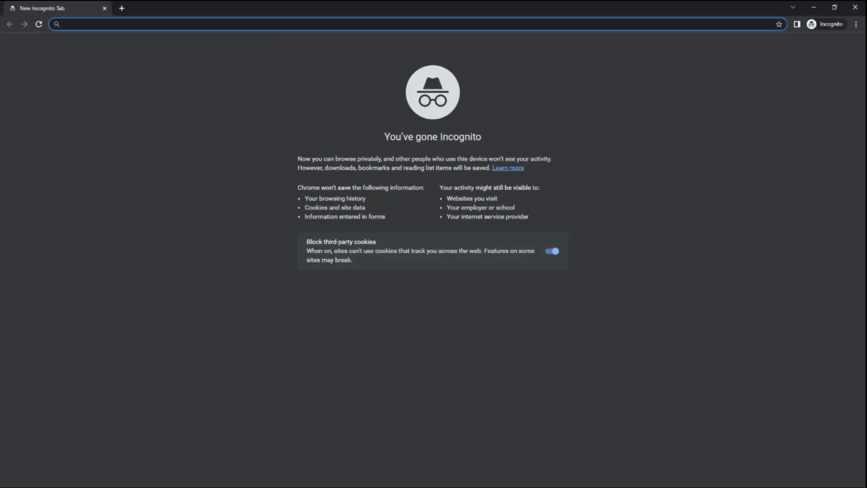
Step: Load replit.com from the incognito tab's address bar
{"action": "type", "text": "replit."}
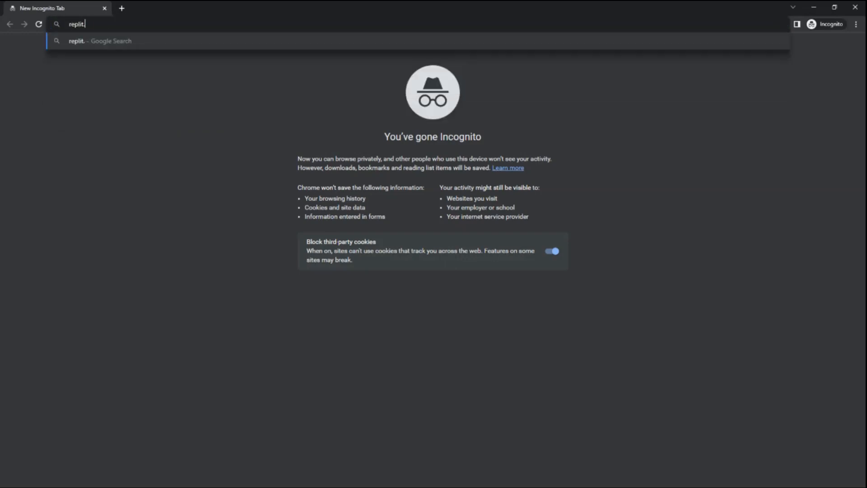
{"action": "key", "text": "Return"}
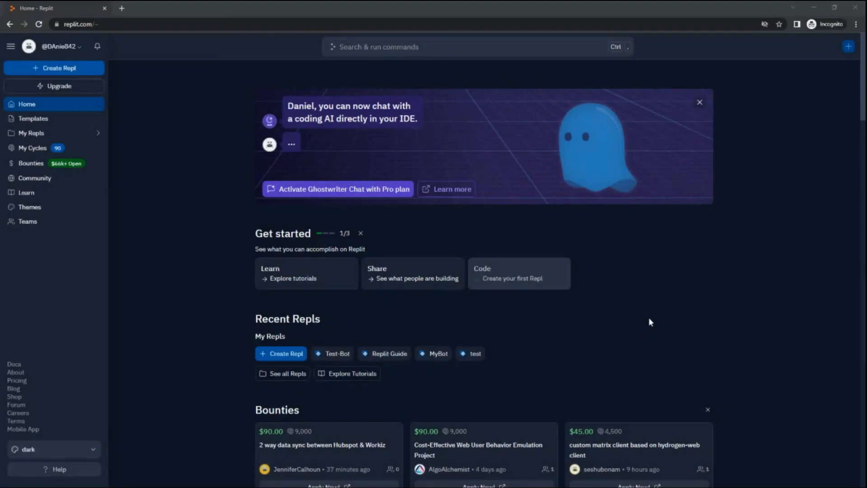
{"action": "mouse_move", "coordinate": [551, 319]}
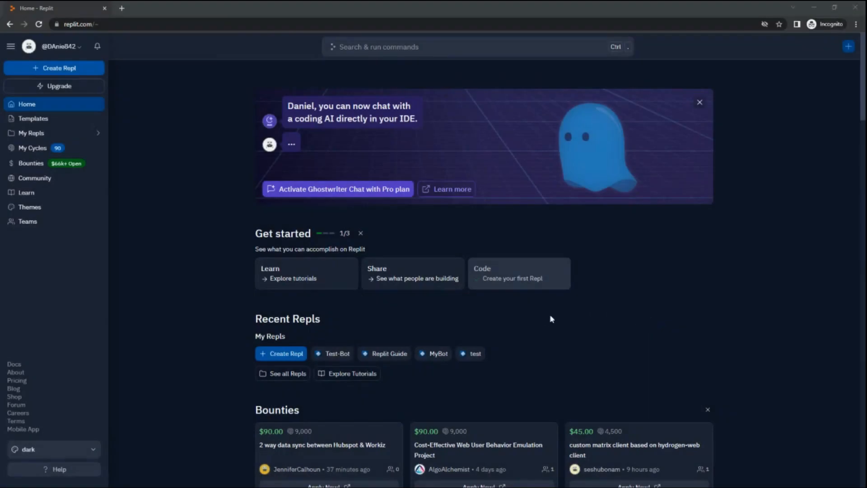
{"action": "mouse_move", "coordinate": [509, 310]}
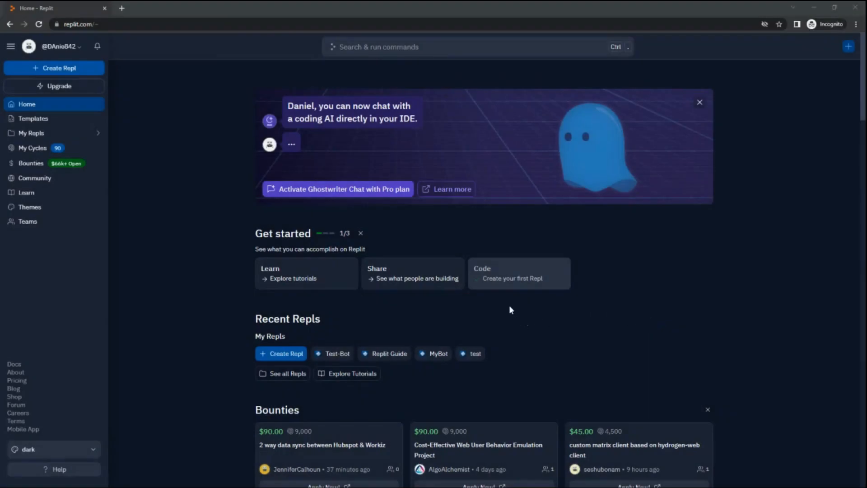
{"action": "mouse_move", "coordinate": [59, 67]}
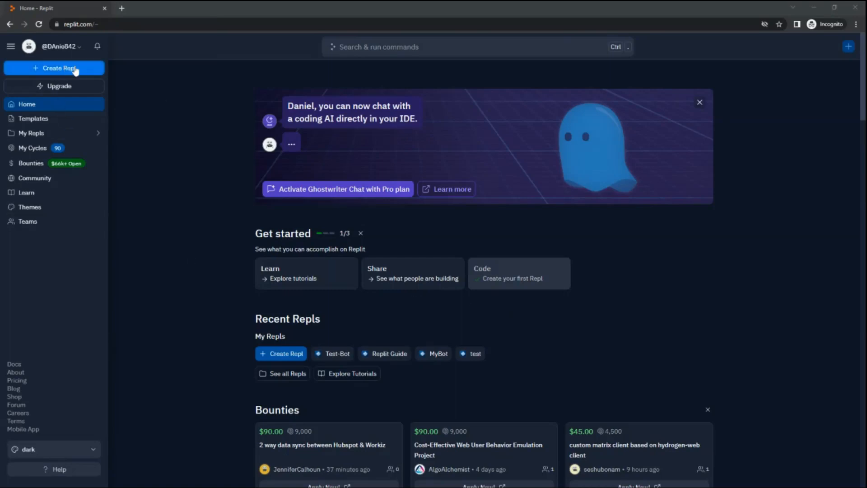
Step: Create a new Python repl titled MyFirstBot
{"action": "left_click", "coordinate": [55, 68]}
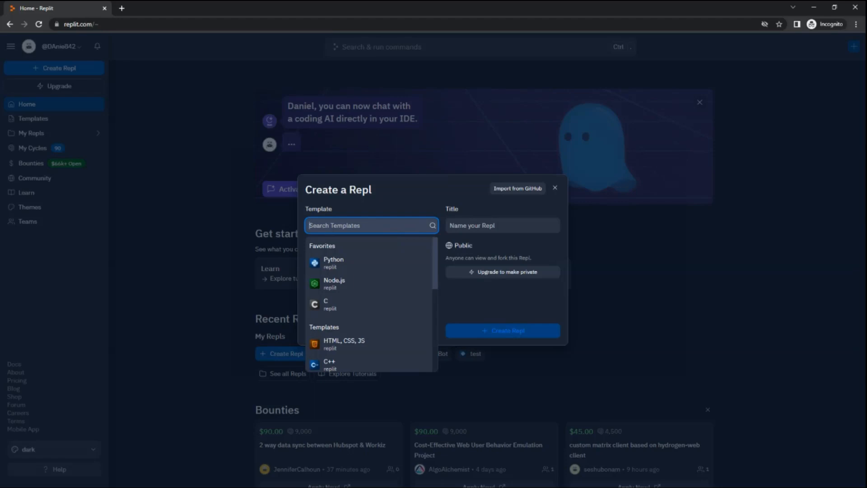
{"action": "mouse_move", "coordinate": [371, 270]}
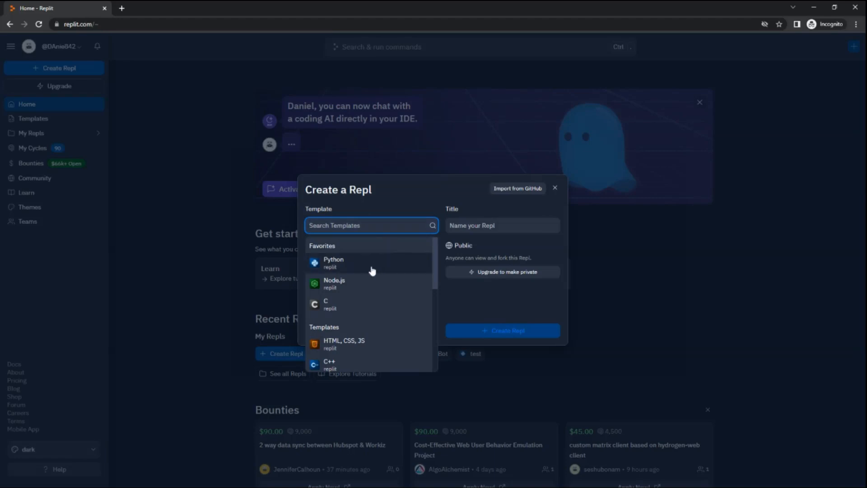
{"action": "left_click", "coordinate": [333, 263]}
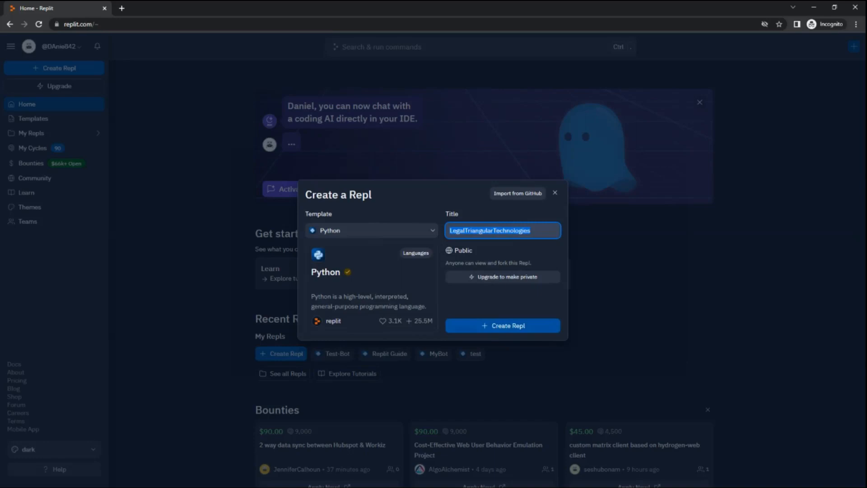
{"action": "type", "text": "MyFirstBot"}
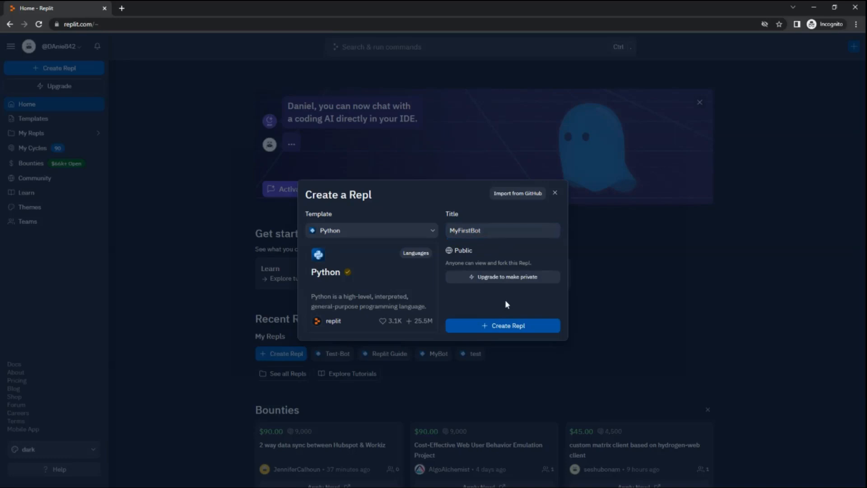
{"action": "mouse_move", "coordinate": [516, 311]}
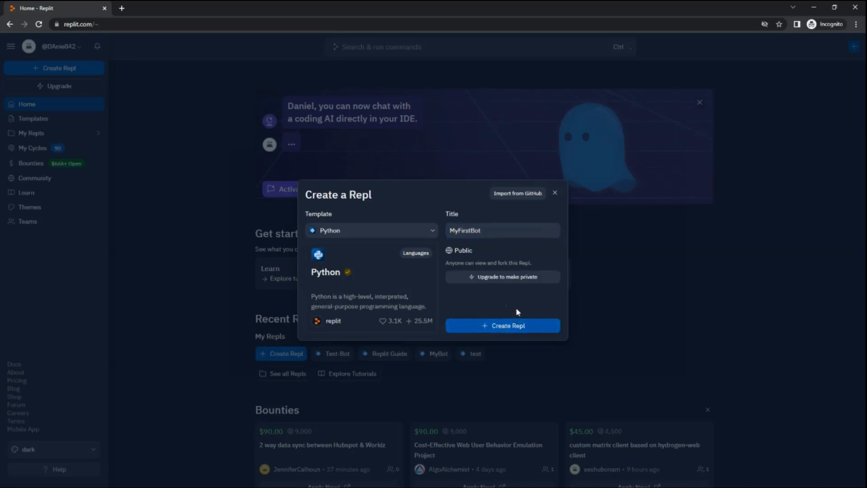
{"action": "mouse_move", "coordinate": [513, 329]}
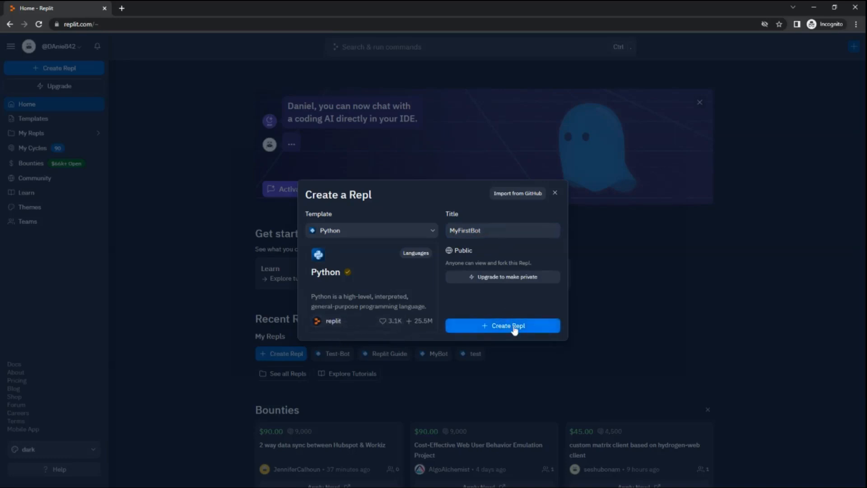
{"action": "left_click", "coordinate": [502, 325]}
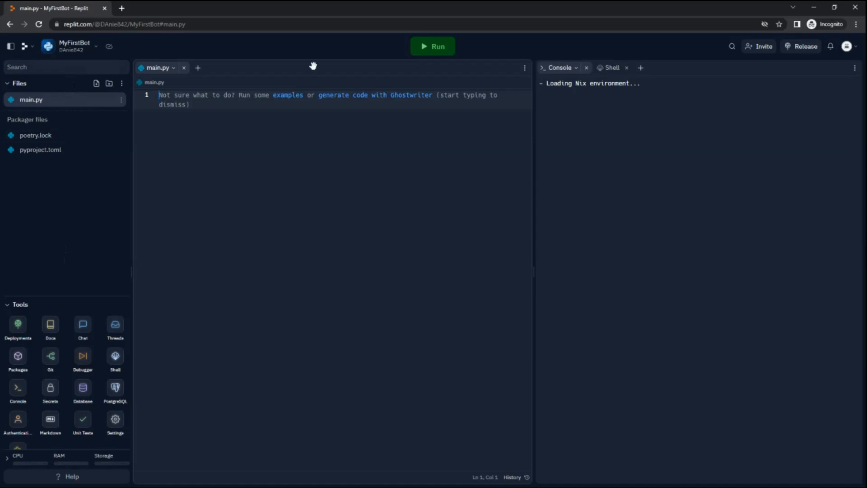
{"action": "mouse_move", "coordinate": [340, 402]}
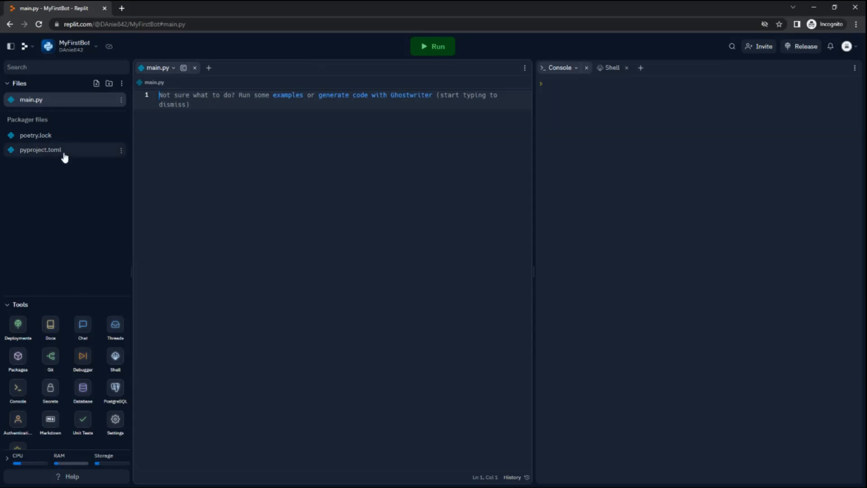
Step: Add highrise-bot-sdk = "23.1.0.b10" to the dependencies in pyproject.toml
{"action": "left_click", "coordinate": [40, 149]}
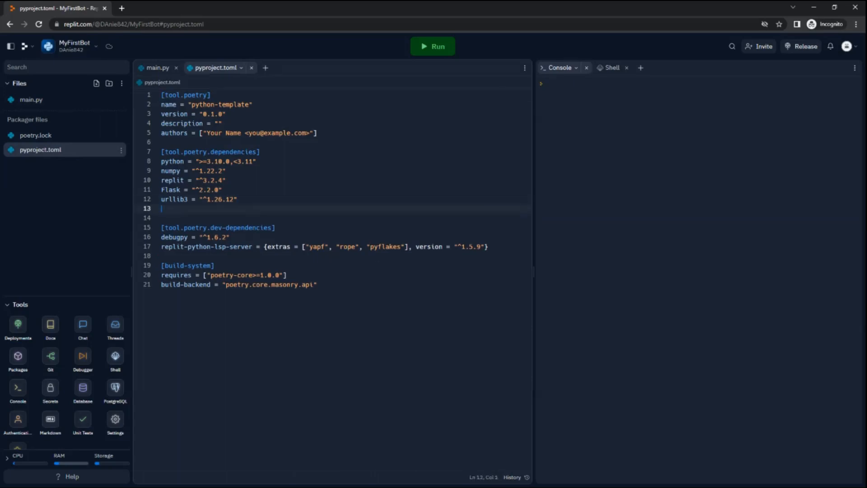
{"action": "type", "text": "highrise-bot-sdk = \""}
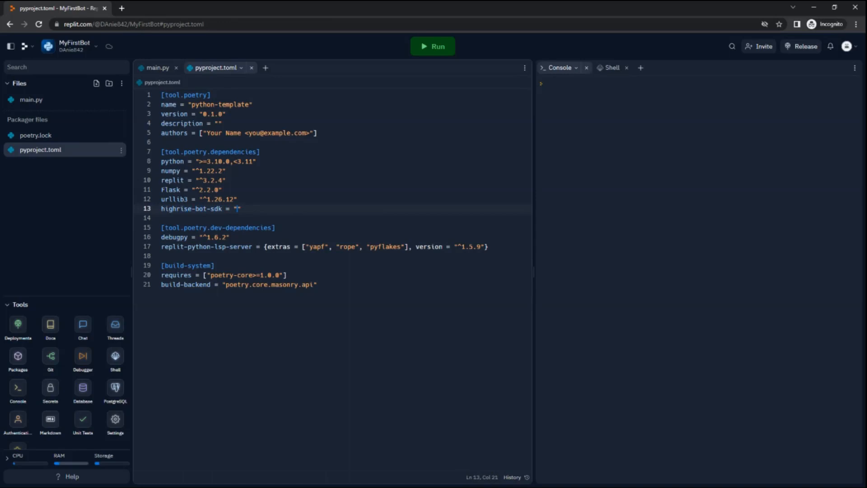
{"action": "type", "text": "23."}
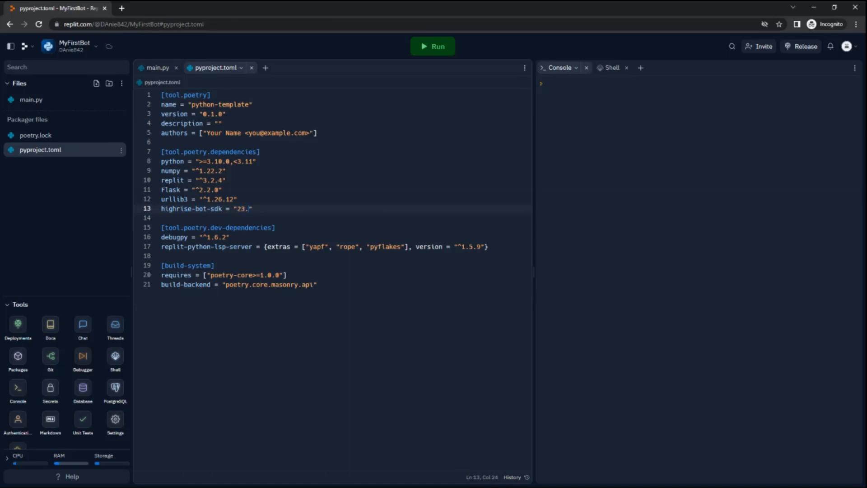
{"action": "type", "text": "1.0."}
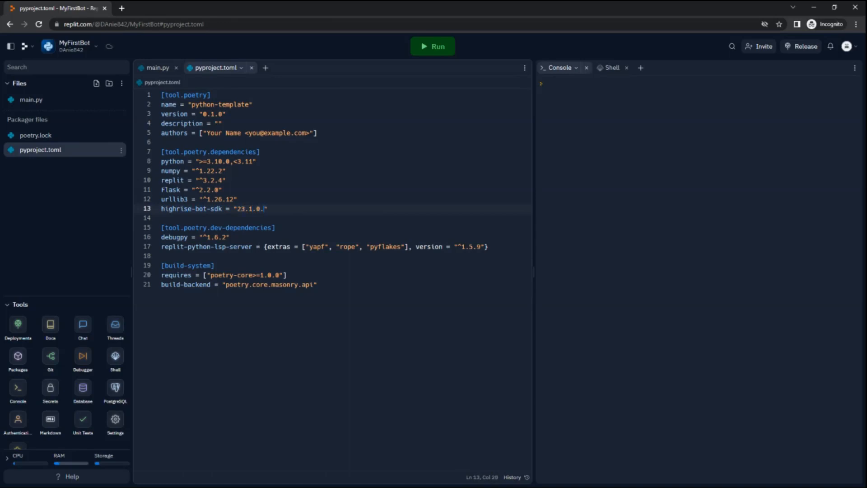
{"action": "type", "text": "b10"}
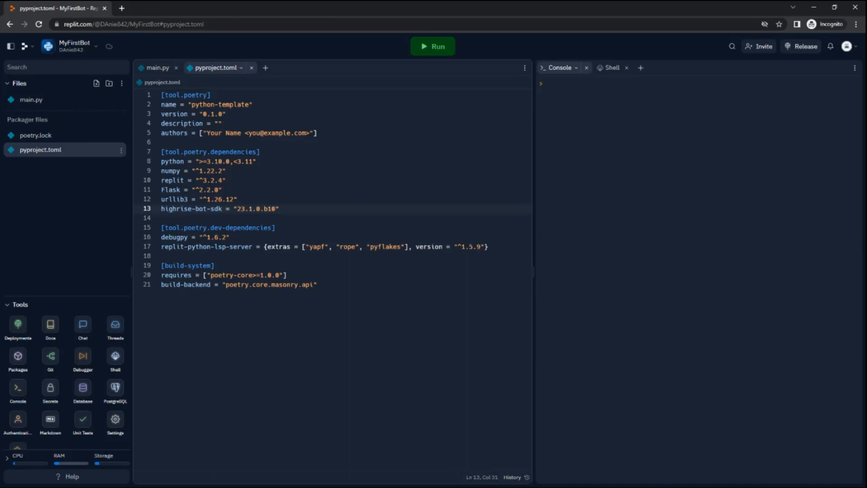
Step: Run 'poetry update' in the Shell to install highrise-bot-sdk 23.1.0b10
{"action": "left_click", "coordinate": [611, 68]}
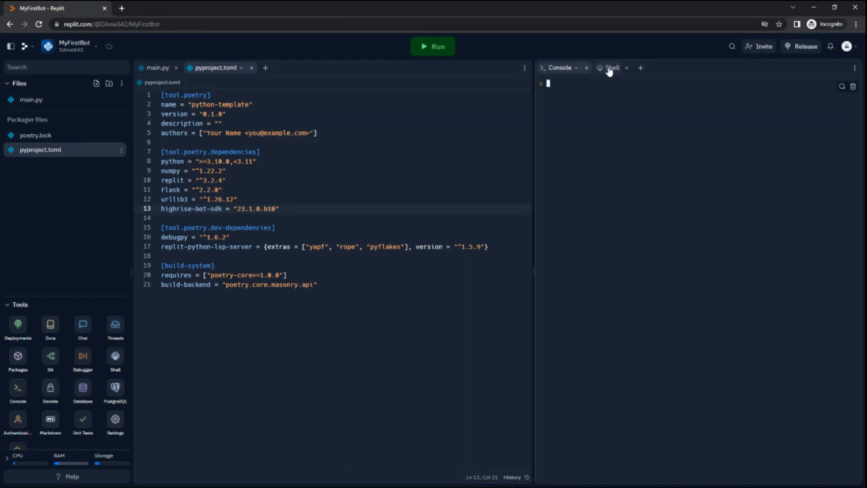
{"action": "left_click", "coordinate": [610, 67]}
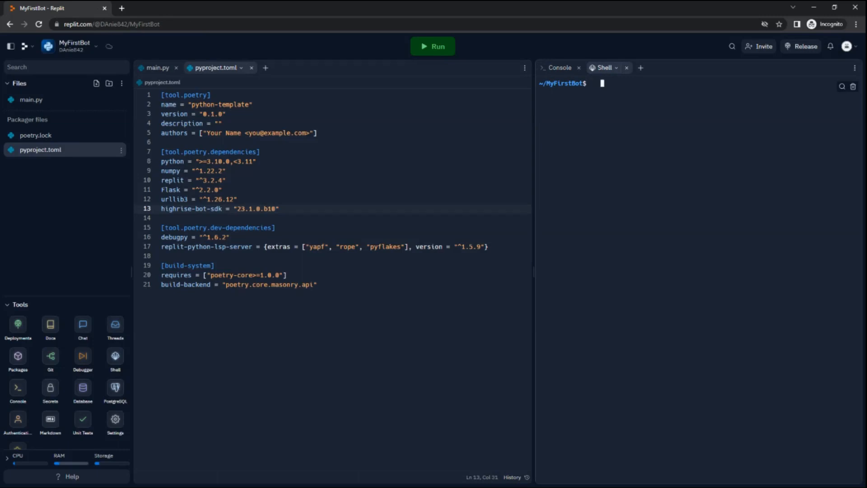
{"action": "type", "text": "poetry upd"}
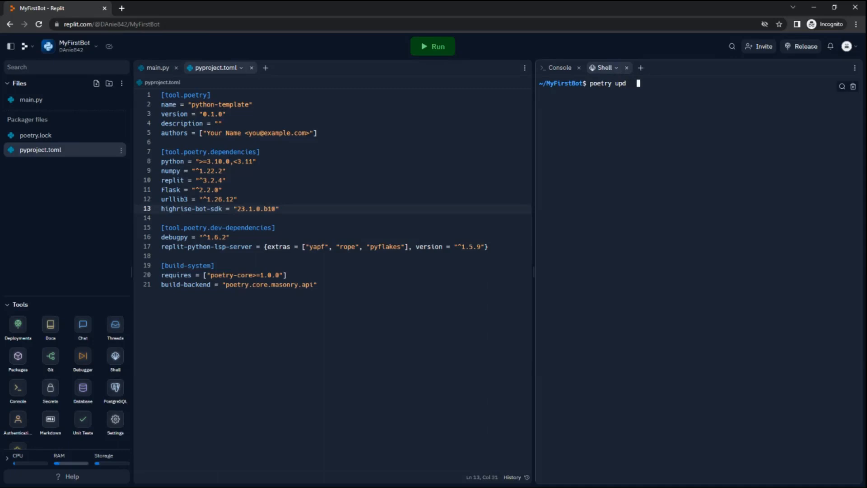
{"action": "key", "text": "Return"}
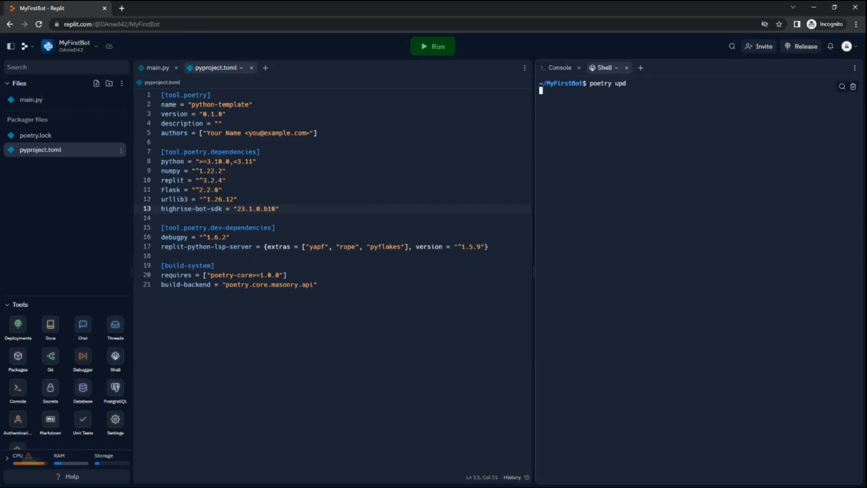
{"action": "key", "text": "Return"}
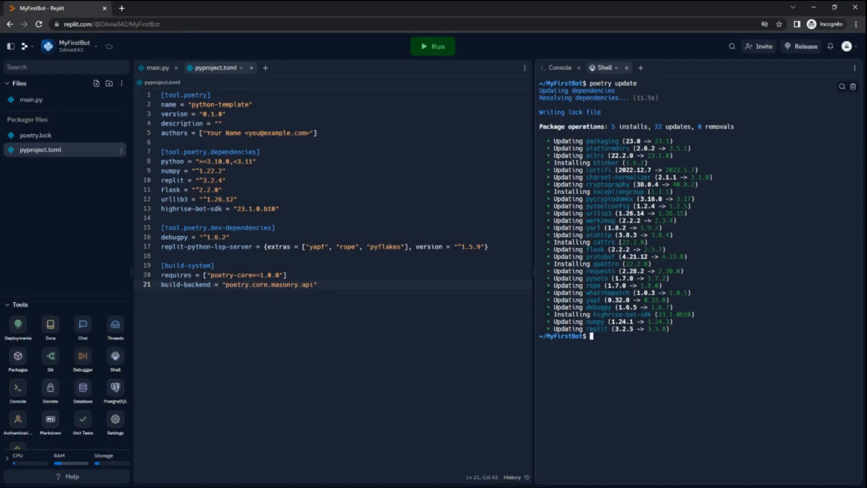
{"action": "mouse_move", "coordinate": [102, 108]}
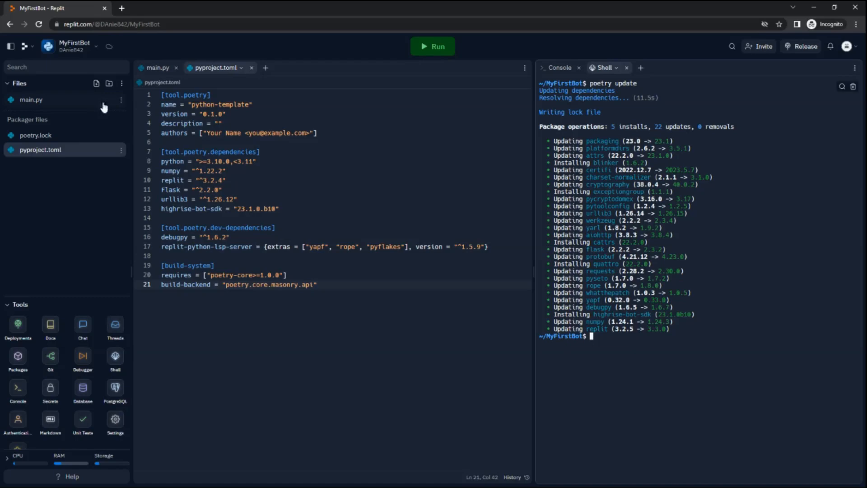
Step: Show main.py with its Bot class and event handlers in the editor
{"action": "left_click", "coordinate": [157, 68]}
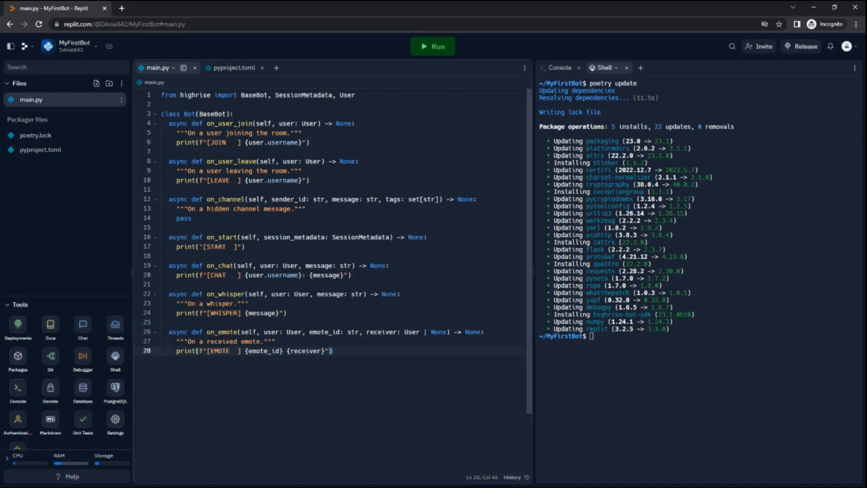
{"action": "mouse_move", "coordinate": [410, 332]}
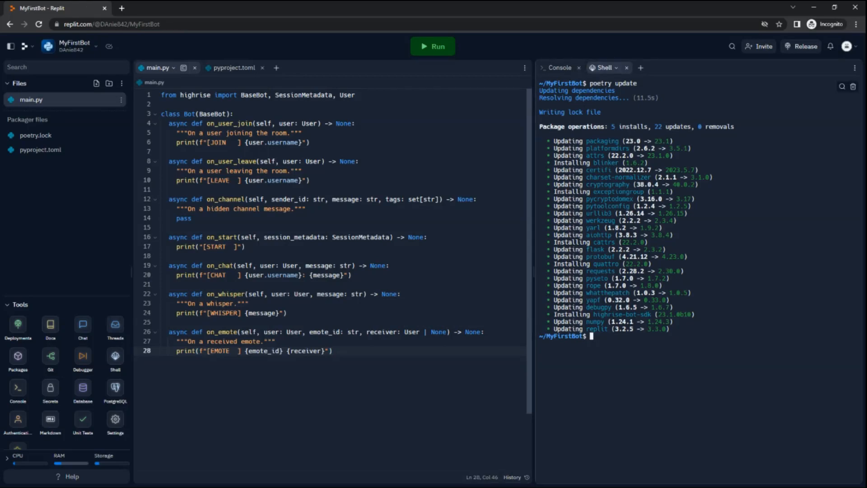
Step: Launch the bot in the Shell with 'highrise main:Bot <room_id> <token>' so it prints START
{"action": "type", "text": "highris"}
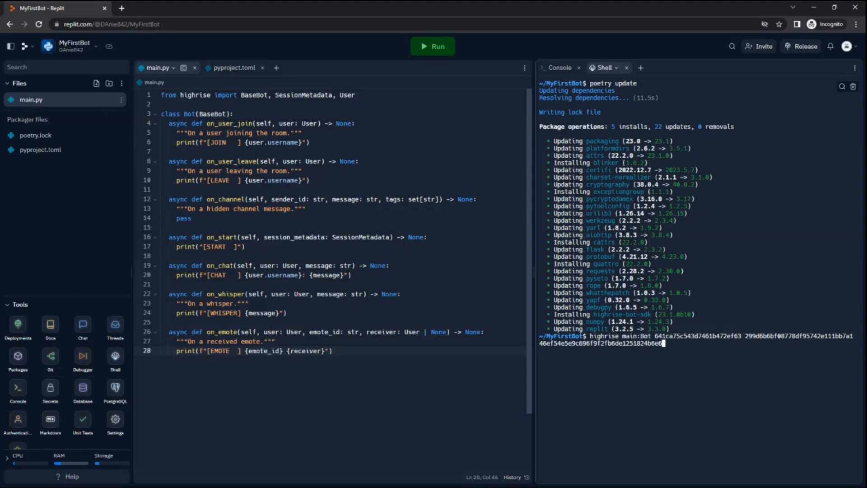
{"action": "key", "text": "Return"}
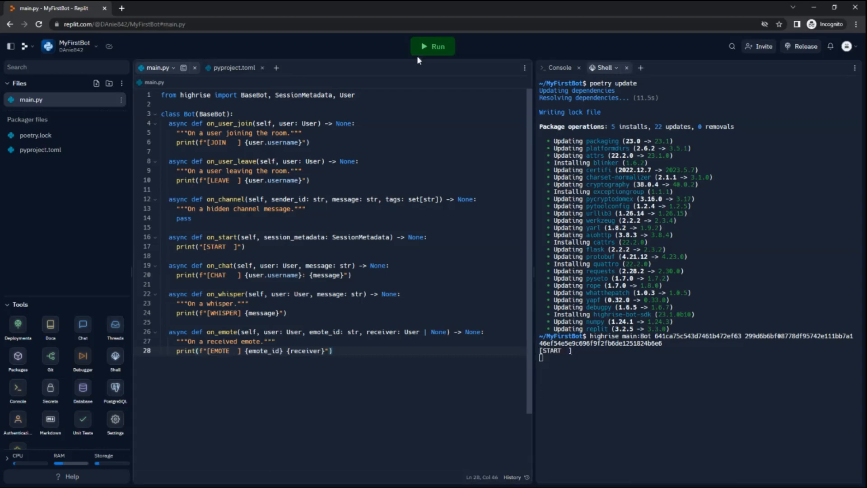
{"action": "mouse_move", "coordinate": [433, 46]}
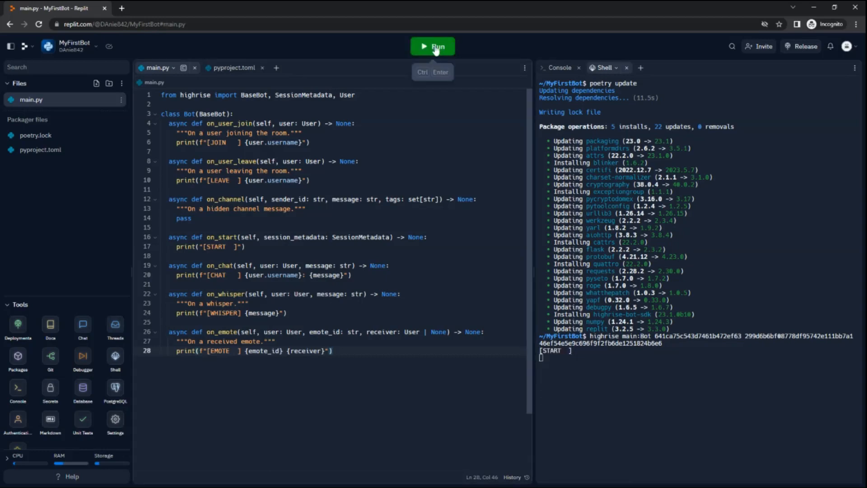
{"action": "mouse_move", "coordinate": [414, 54]}
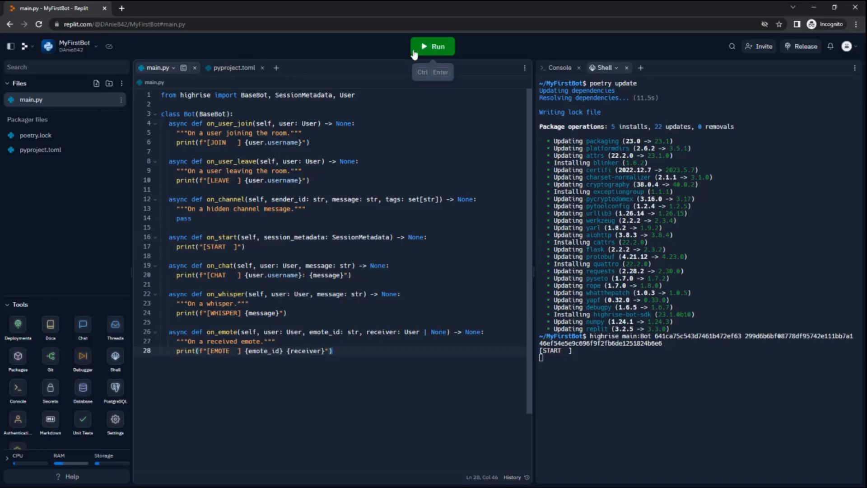
Step: Show hidden files in the Files panel and bring up the .replit config file
{"action": "left_click", "coordinate": [121, 83]}
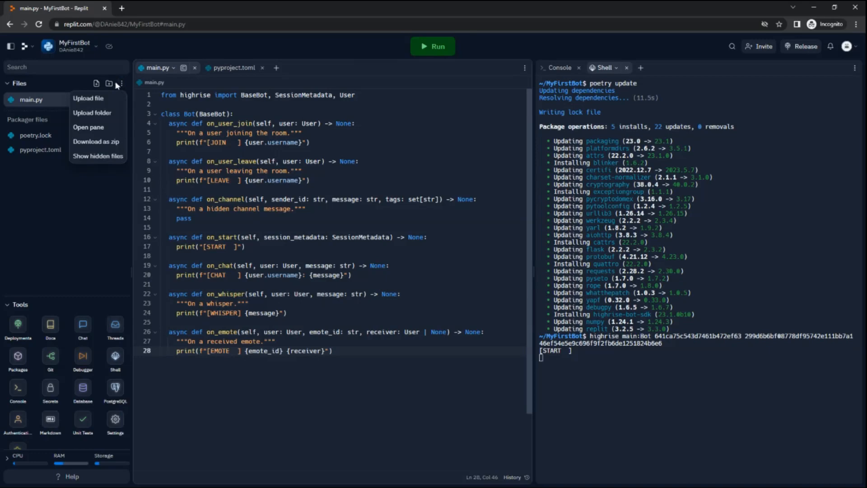
{"action": "left_click", "coordinate": [98, 156]}
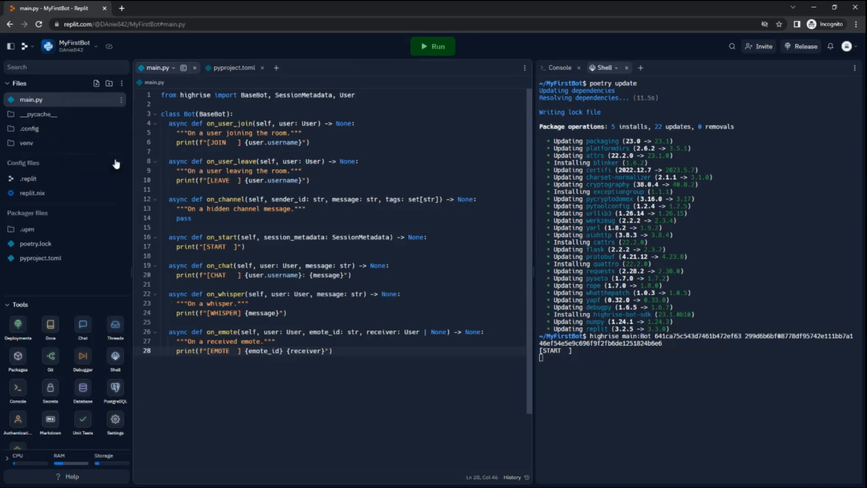
{"action": "mouse_move", "coordinate": [58, 179]}
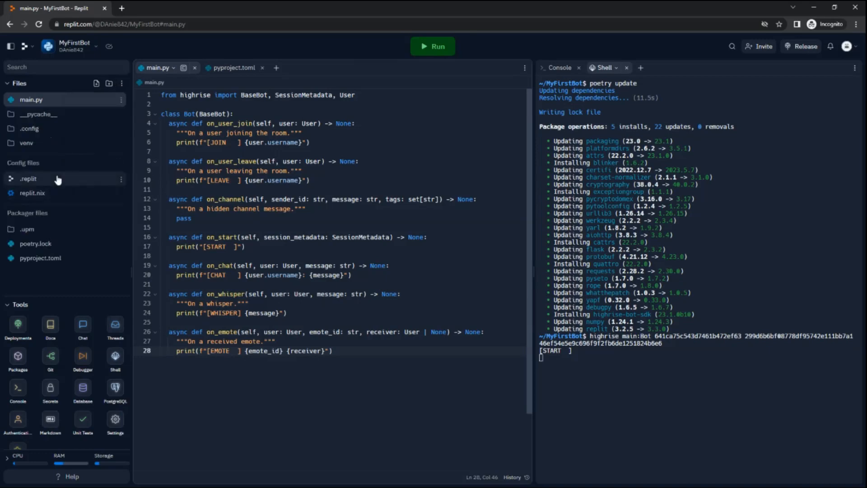
{"action": "left_click", "coordinate": [28, 178]}
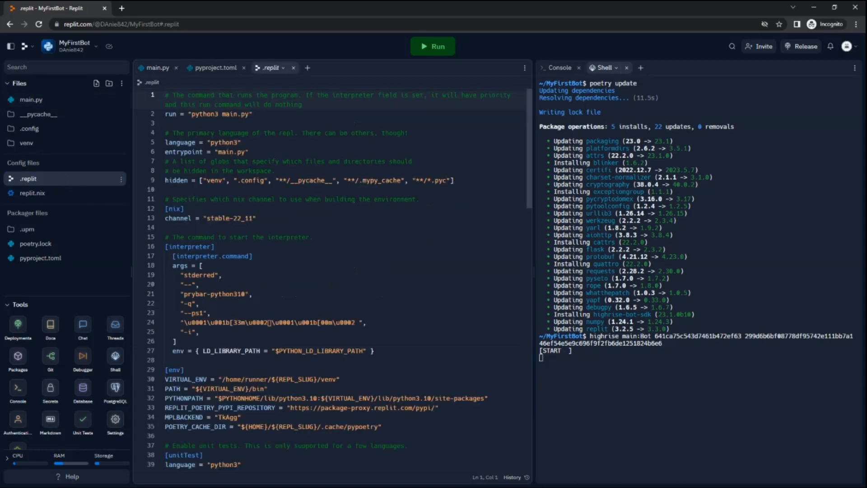
Step: Remove the [interpreter] block from .replit and clear the value after 'run ='
{"action": "left_click", "coordinate": [165, 95]}
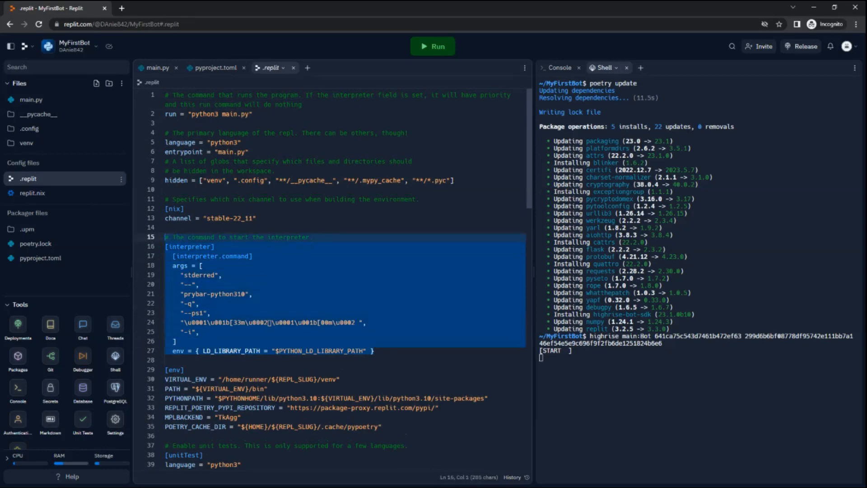
{"action": "left_click", "coordinate": [169, 246]}
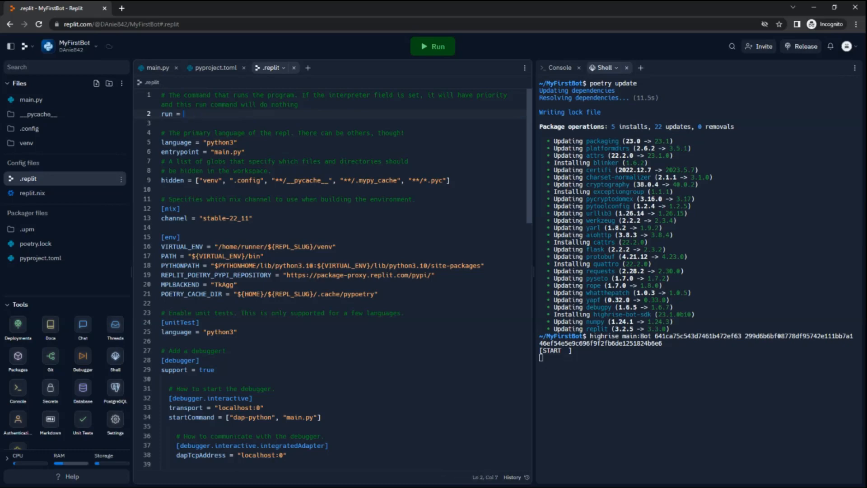
{"action": "type", "text": "\""}
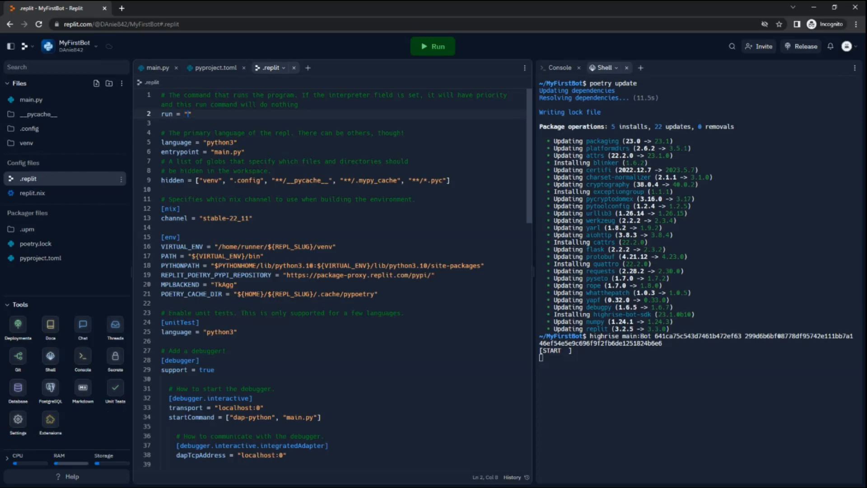
{"action": "type", "text": "highrise"}
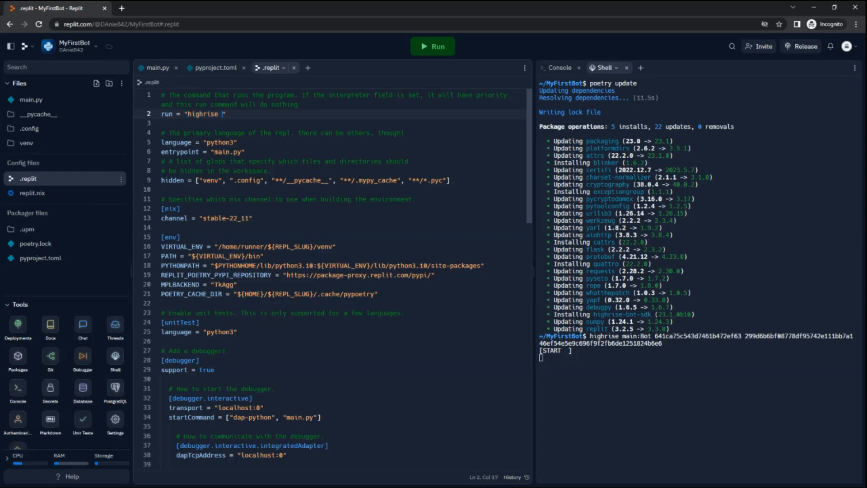
{"action": "type", "text": "main:Bot"}
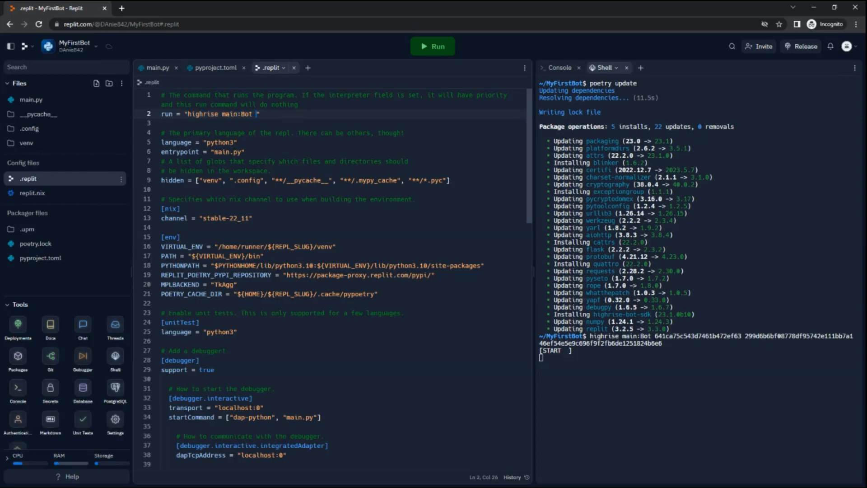
{"action": "double_click", "coordinate": [691, 336]}
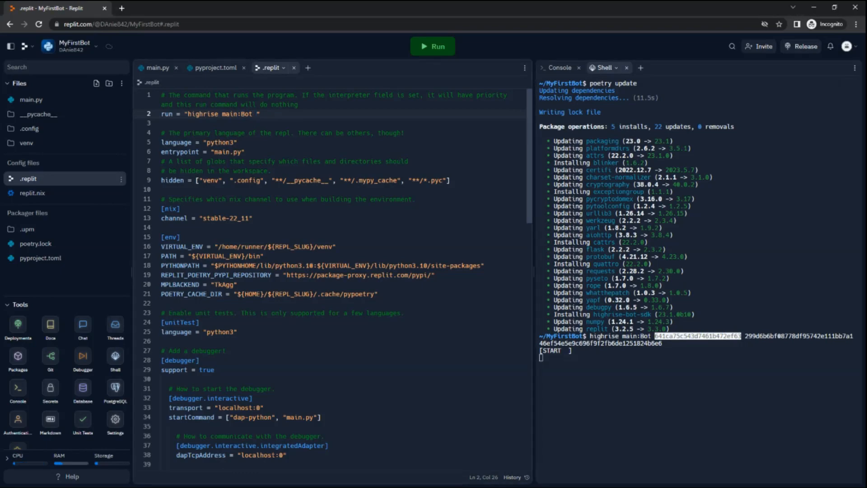
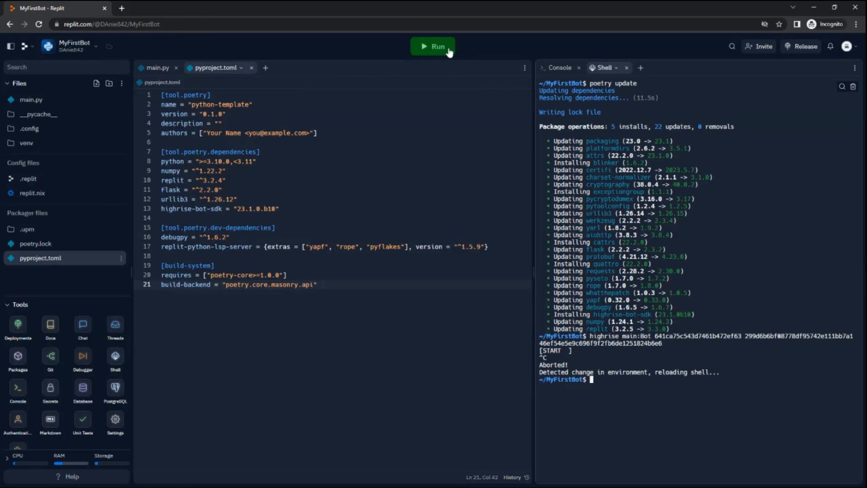
{"action": "mouse_move", "coordinate": [434, 46]}
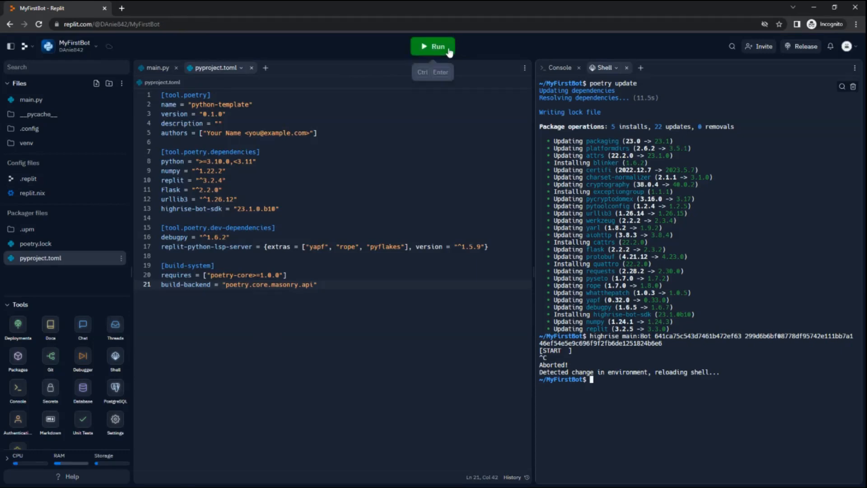
Step: Run the bot from the Run button until the console prints [START], then stop it
{"action": "left_click", "coordinate": [433, 46]}
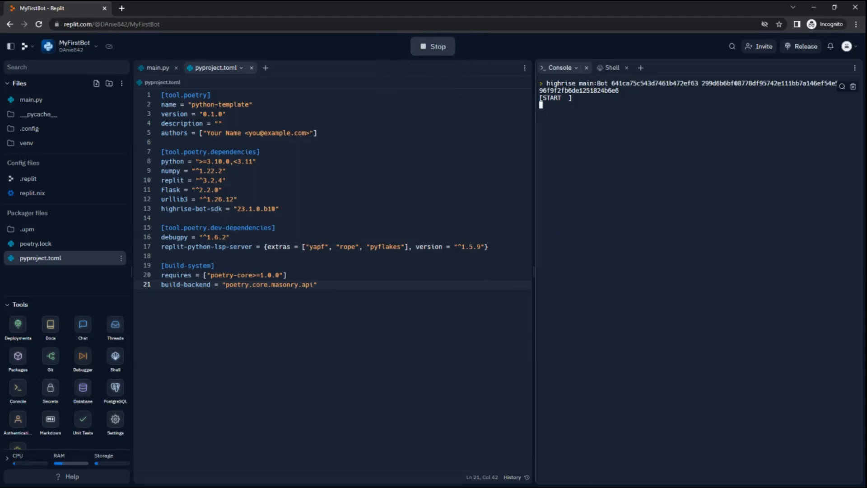
{"action": "mouse_move", "coordinate": [433, 46]}
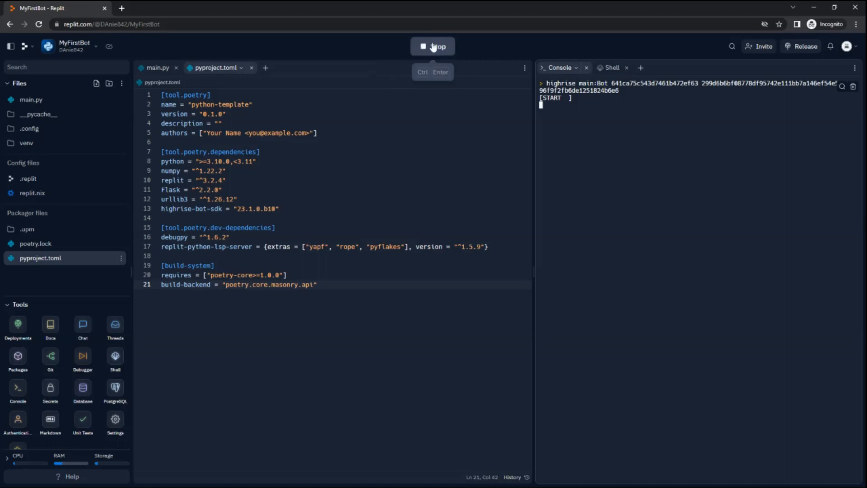
{"action": "left_click", "coordinate": [158, 68]}
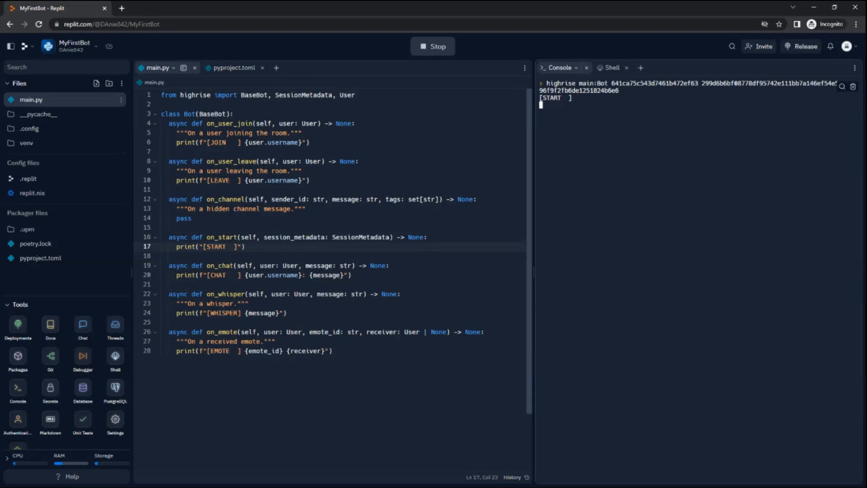
Step: Bring up MyFirstBot's details panel explaining the Always On feature
{"action": "left_click", "coordinate": [94, 46]}
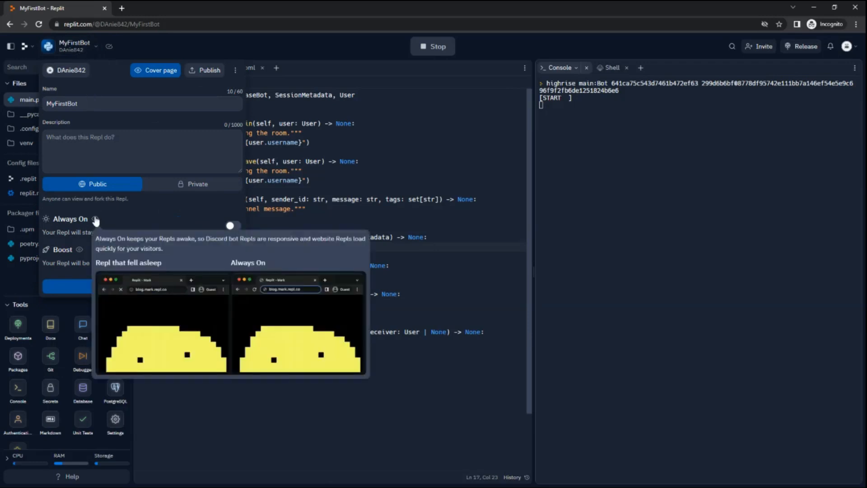
{"action": "mouse_move", "coordinate": [161, 211]}
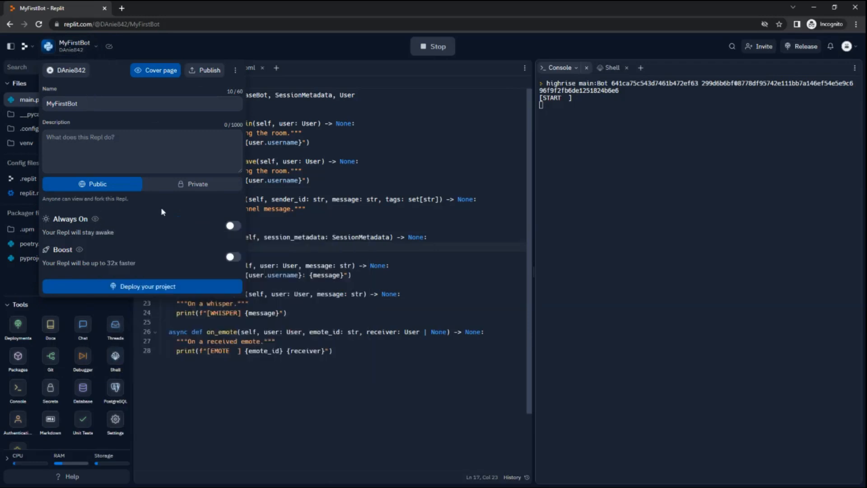
{"action": "mouse_move", "coordinate": [380, 224]}
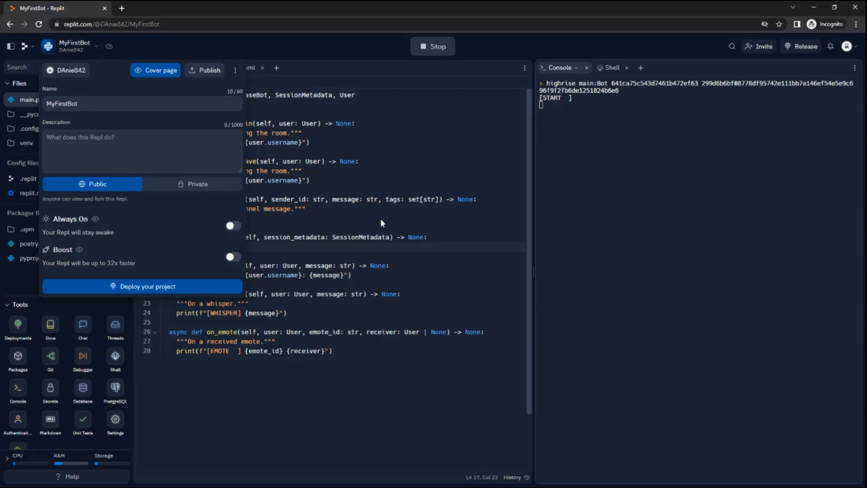
{"action": "mouse_move", "coordinate": [390, 180]}
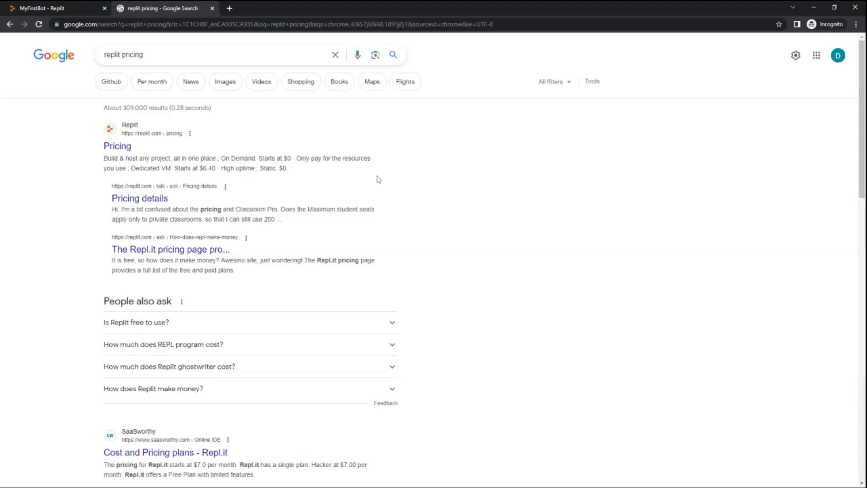
Step: Review the pricing page, highlighting the $7/month Hacker plan's price and its included features
{"action": "left_click", "coordinate": [117, 146]}
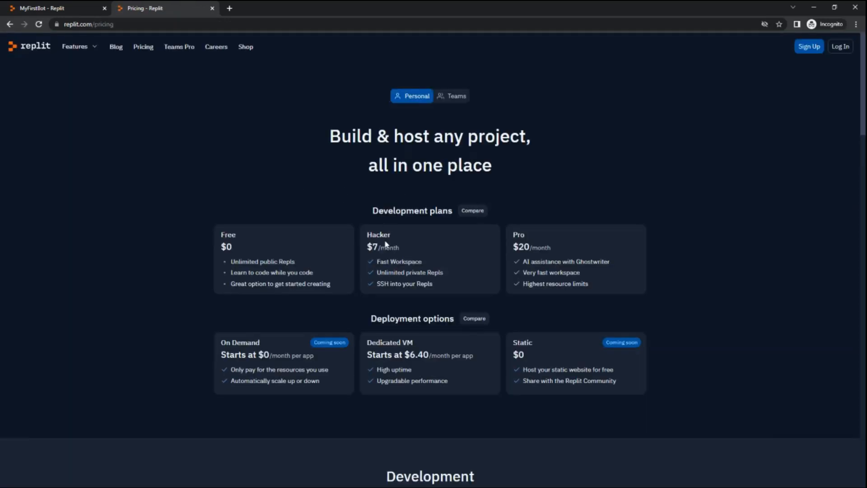
{"action": "double_click", "coordinate": [371, 246]}
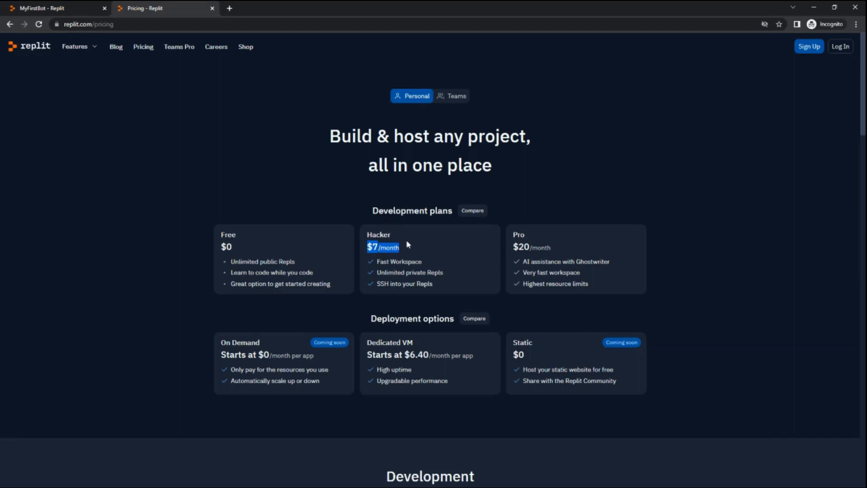
{"action": "scroll", "scroll_direction": "down", "scroll_amount": 3}
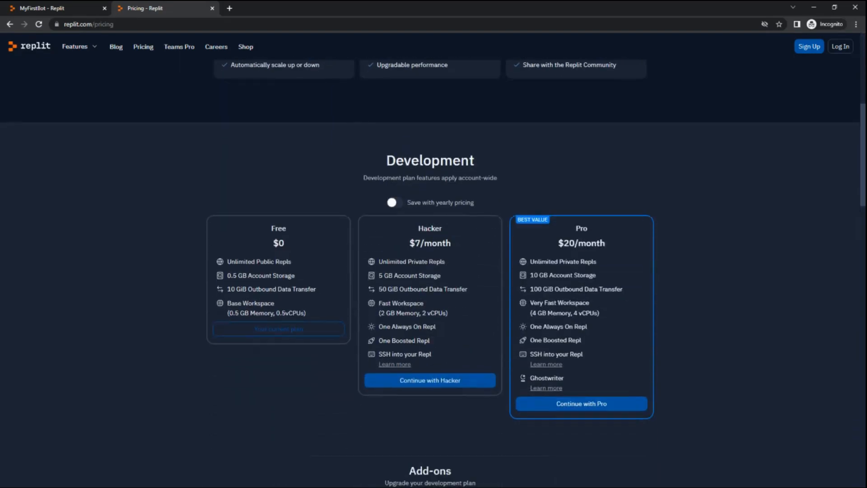
{"action": "double_click", "coordinate": [407, 326]}
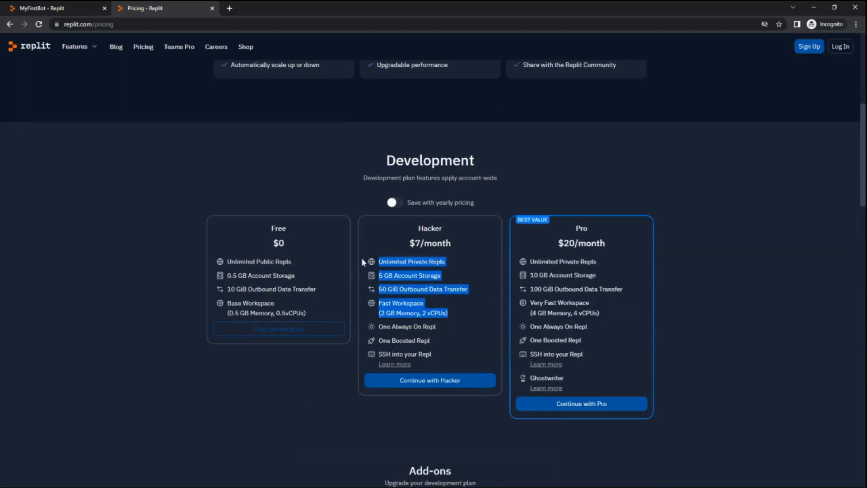
{"action": "mouse_move", "coordinate": [199, 111]}
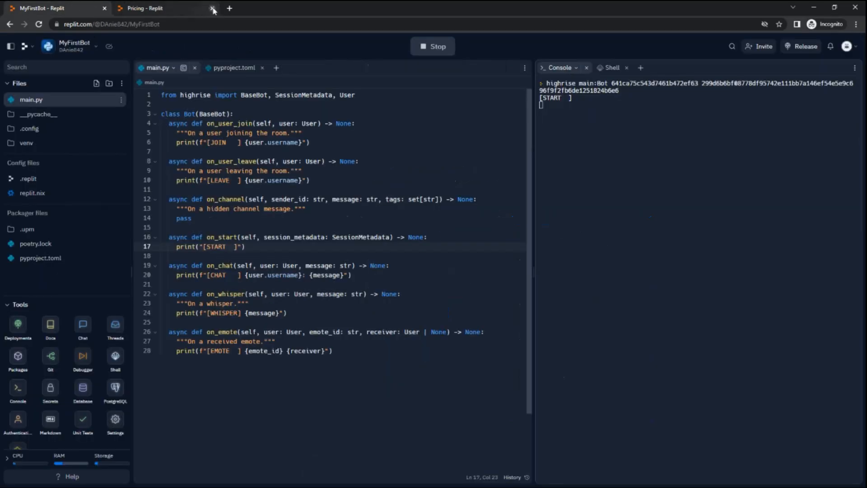
Step: Request Always On from MyFirstBot's panel and review the cycle purchase amounts before closing them
{"action": "left_click", "coordinate": [75, 46]}
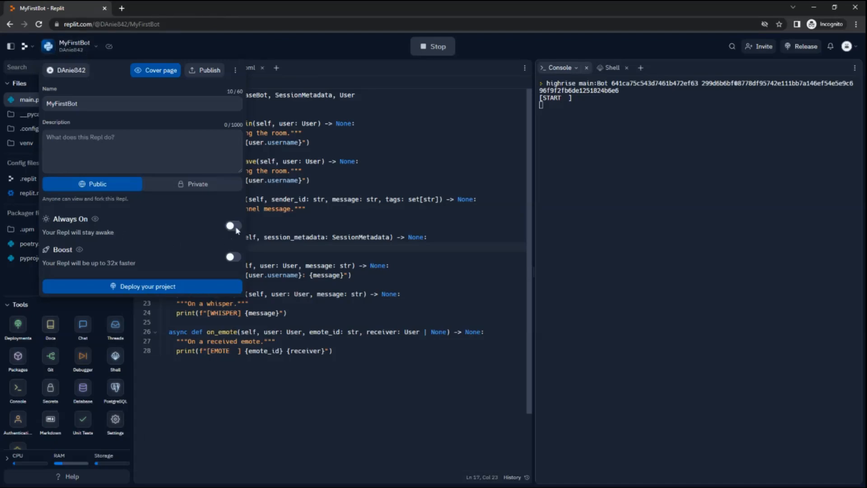
{"action": "left_click", "coordinate": [232, 226]}
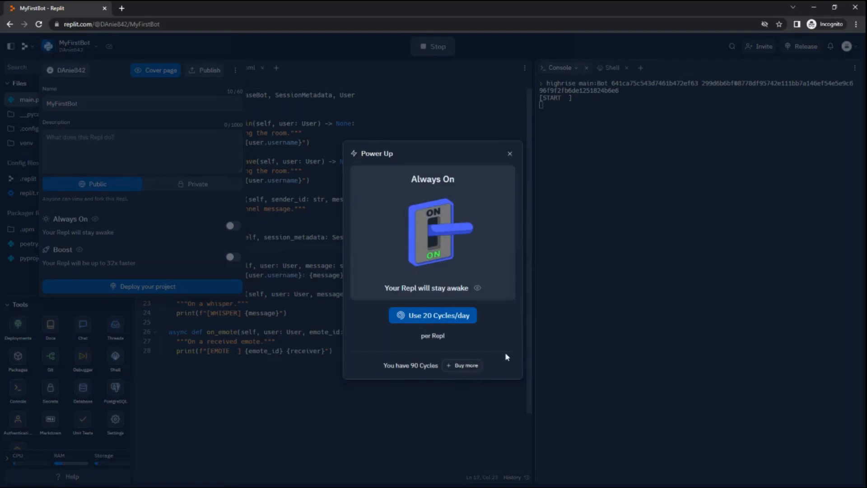
{"action": "left_click", "coordinate": [465, 365]}
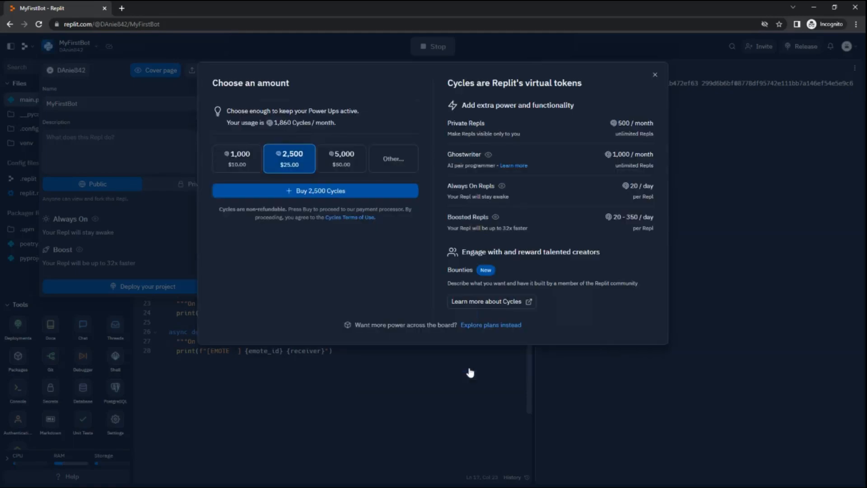
{"action": "mouse_move", "coordinate": [494, 237]}
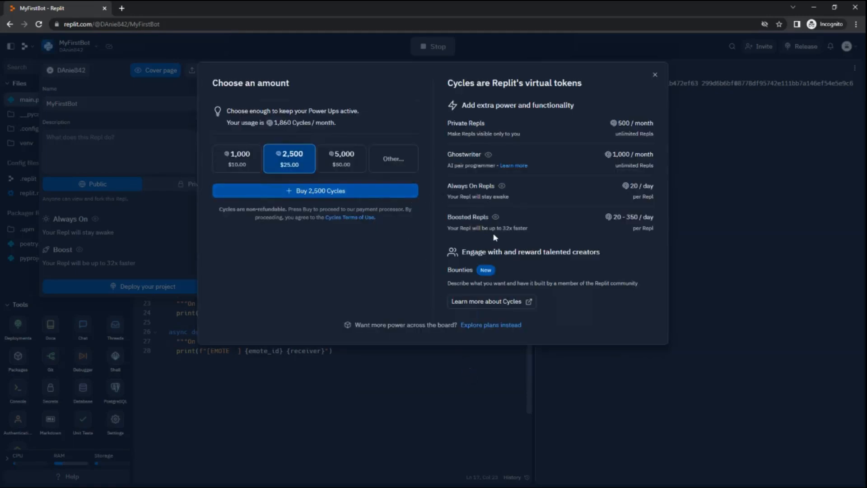
{"action": "mouse_move", "coordinate": [341, 159]}
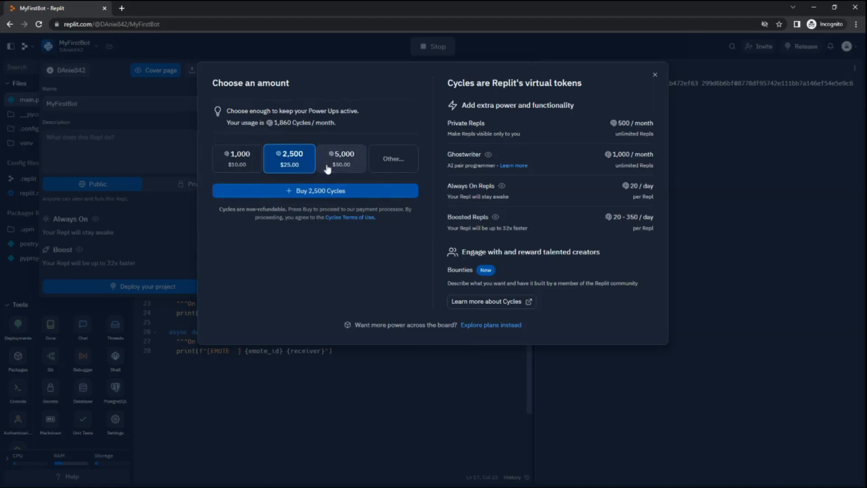
{"action": "mouse_move", "coordinate": [656, 80]}
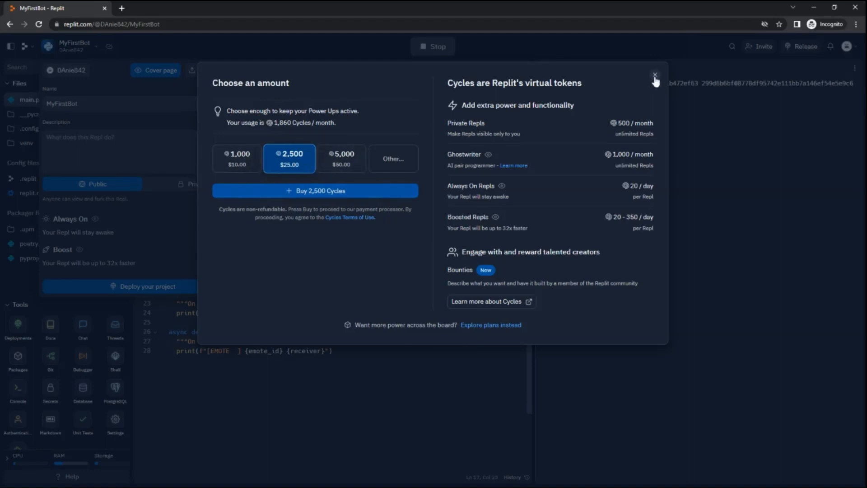
{"action": "left_click", "coordinate": [656, 75]}
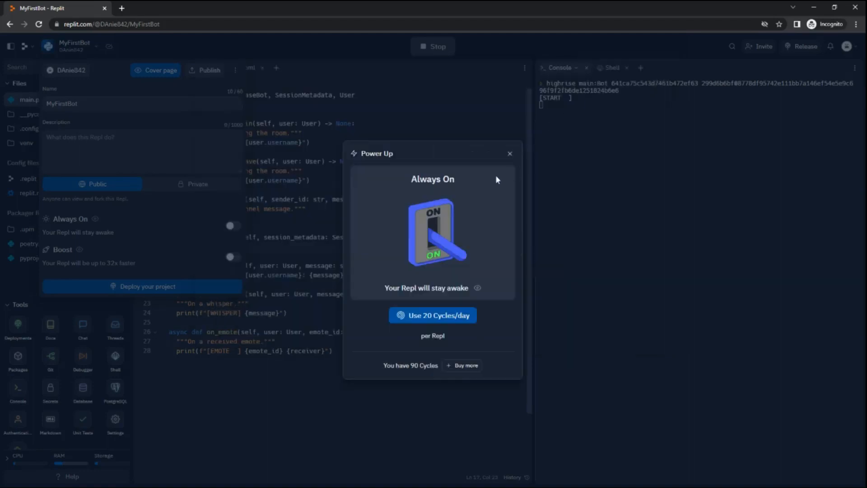
{"action": "mouse_move", "coordinate": [471, 193]}
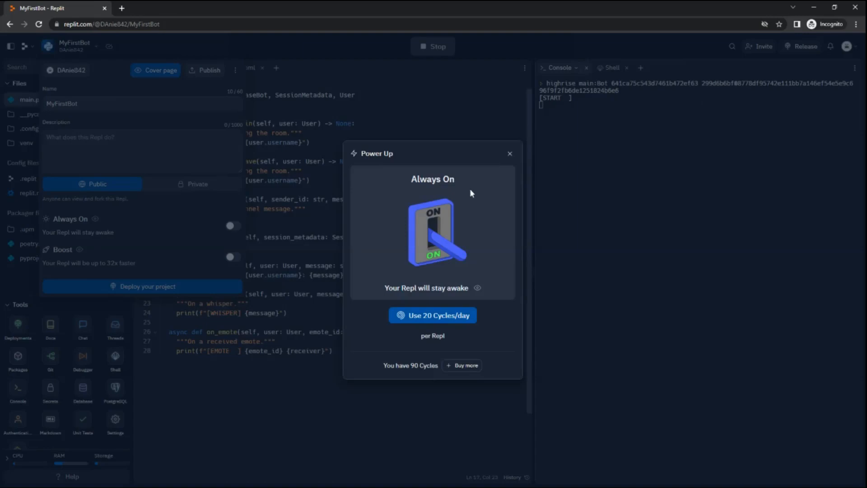
{"action": "mouse_move", "coordinate": [438, 248]}
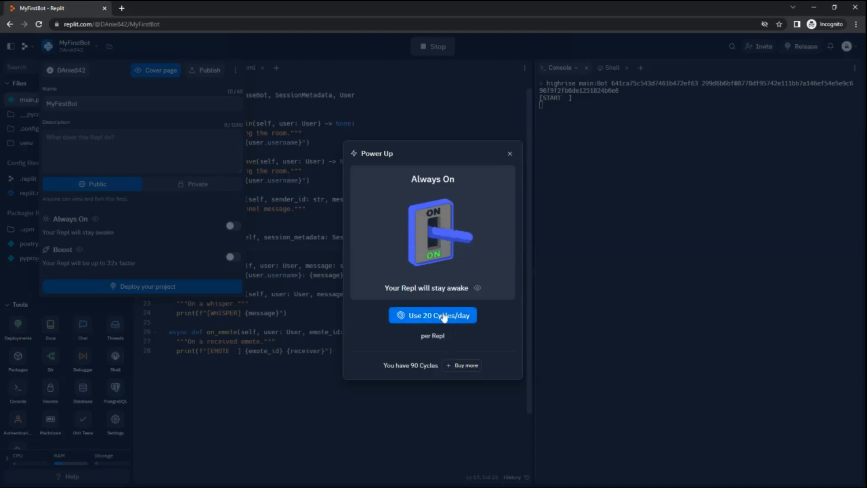
Step: Spend 20 cycles/day to activate Always On, then dismiss the activation notice
{"action": "left_click", "coordinate": [432, 314]}
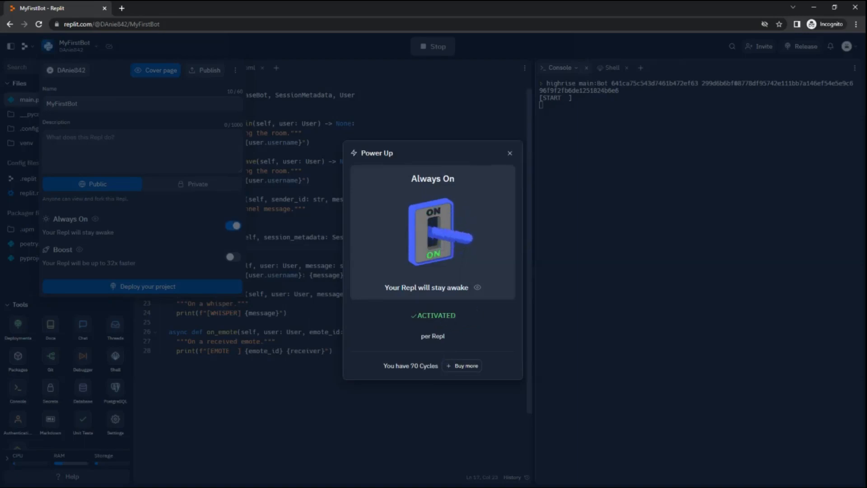
{"action": "left_click", "coordinate": [509, 152]}
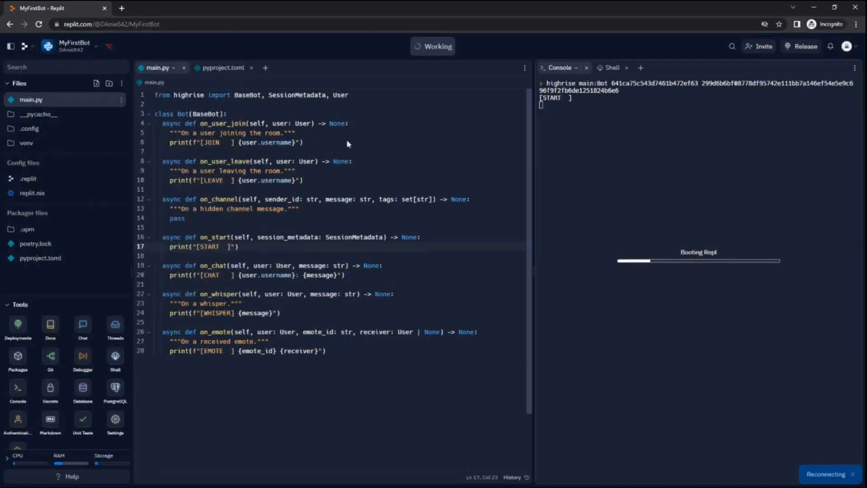